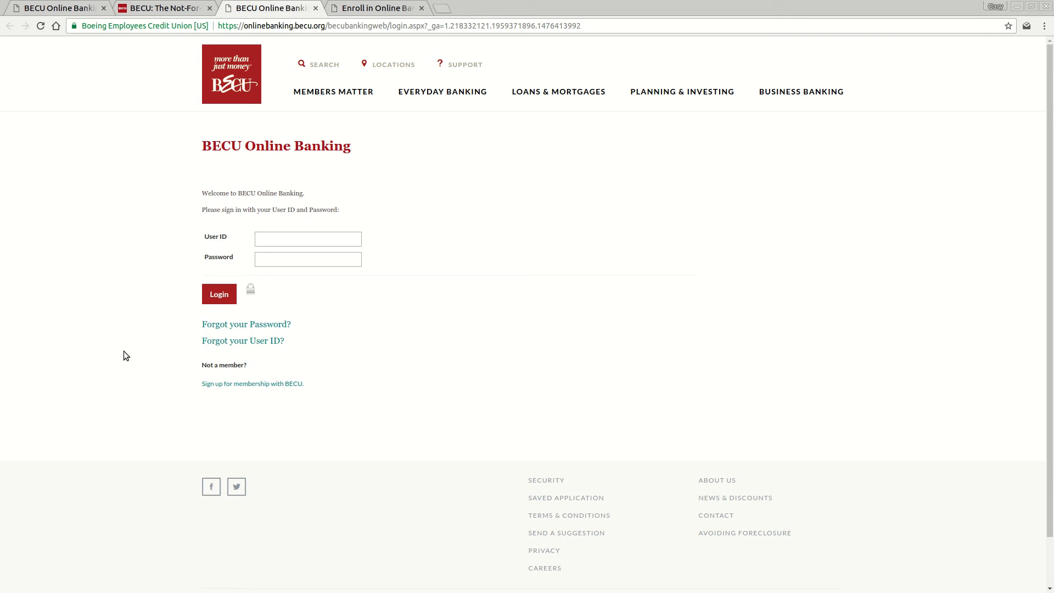
pyautogui.moveTo(191, 339)
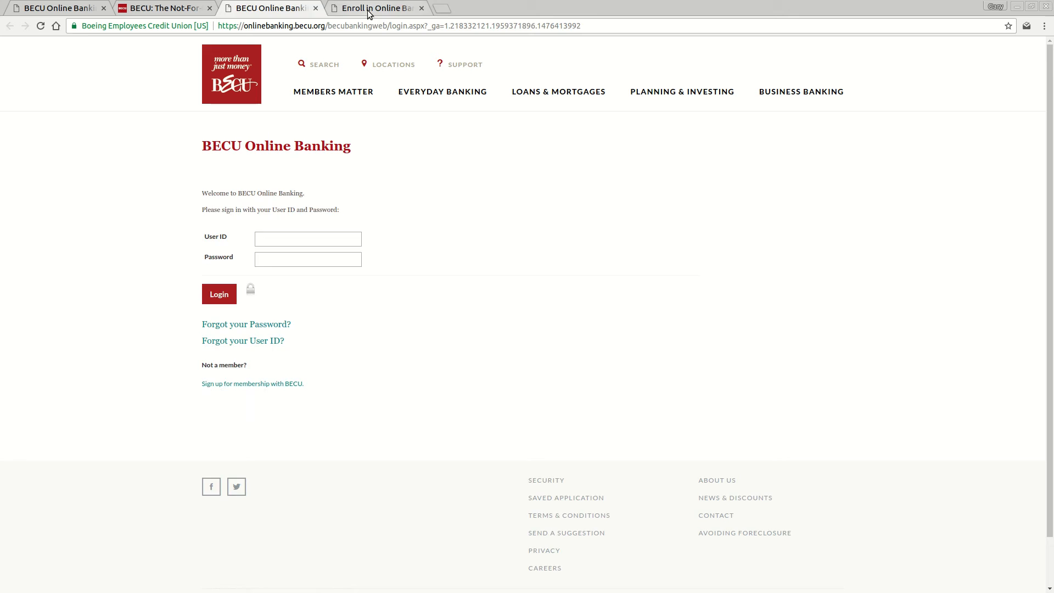
# Step: View the Enroll in Online Banking page, then return to the login page with empty fields
pyautogui.click(374, 8)
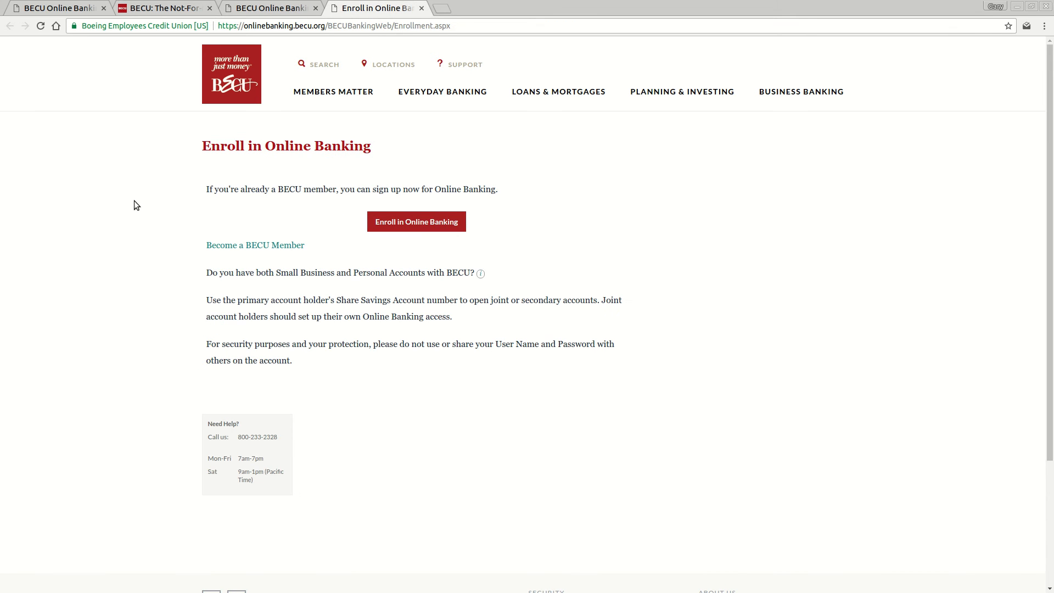
pyautogui.moveTo(132, 231)
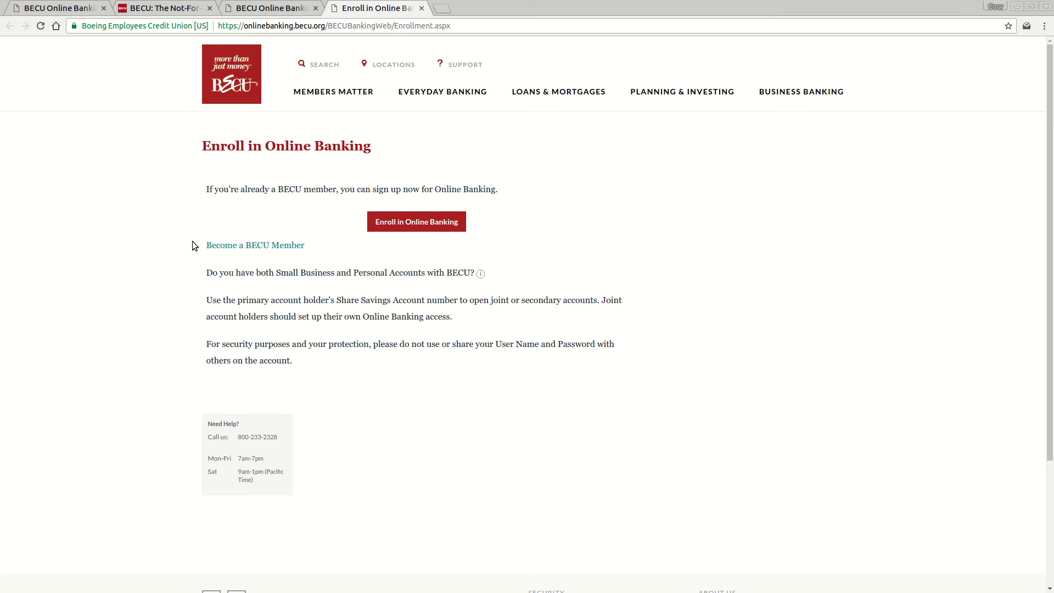
pyautogui.moveTo(254, 244)
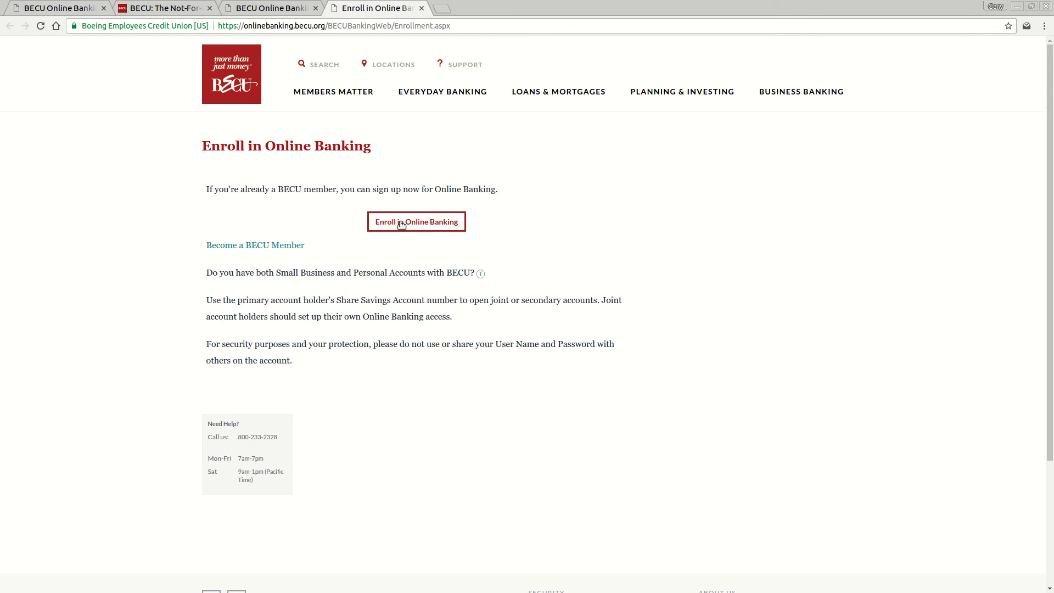
pyautogui.moveTo(444, 219)
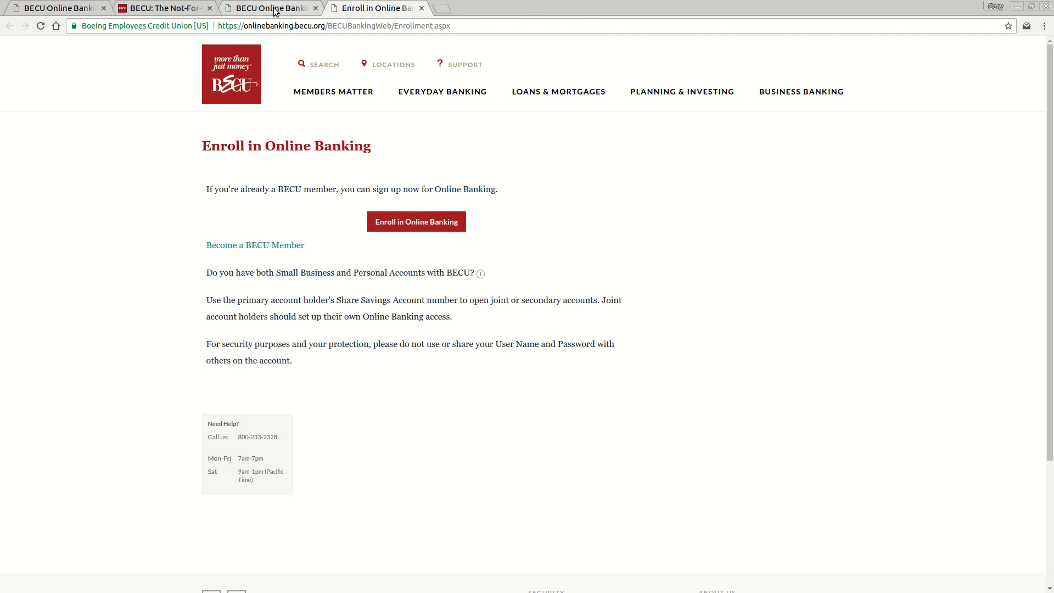
pyautogui.click(416, 221)
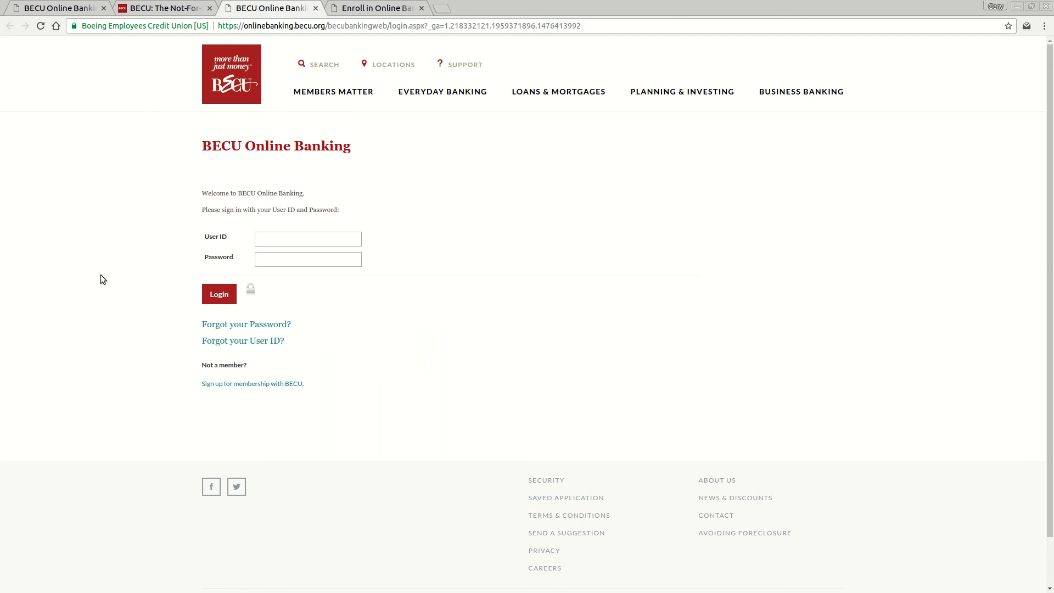
pyautogui.click(307, 238)
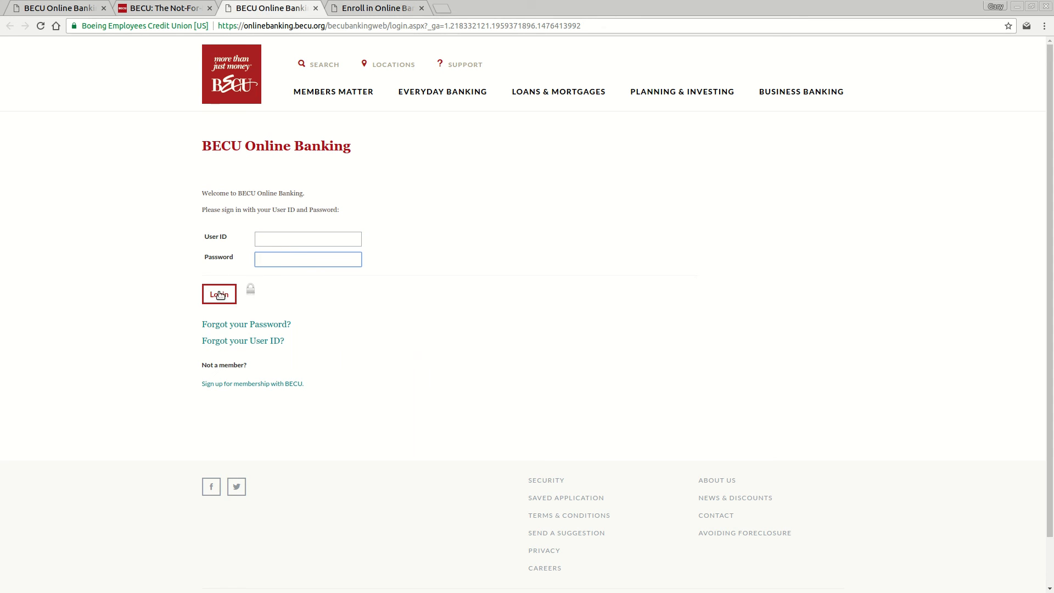
pyautogui.click(308, 259)
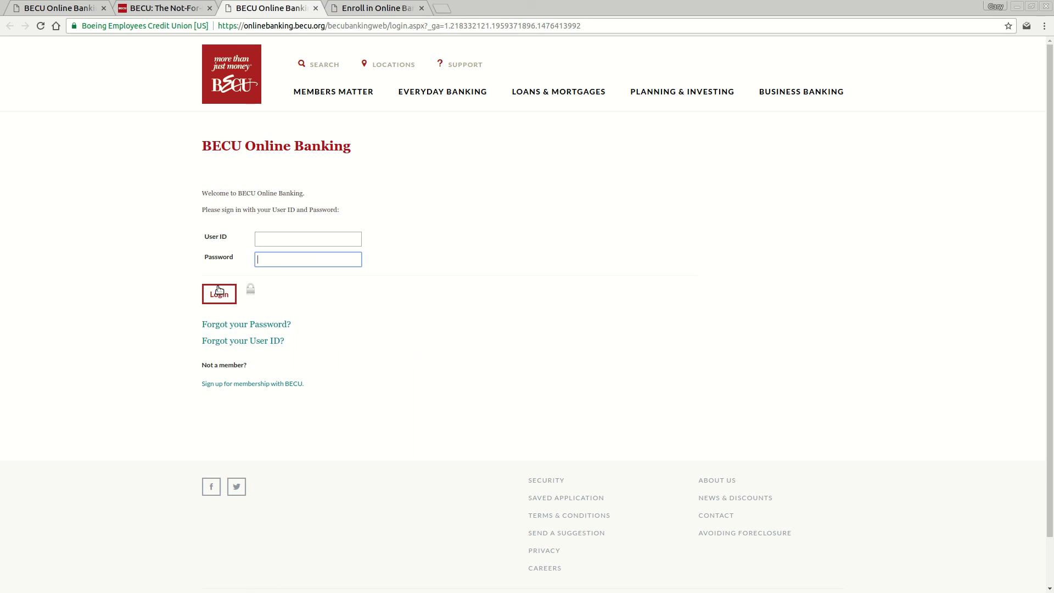